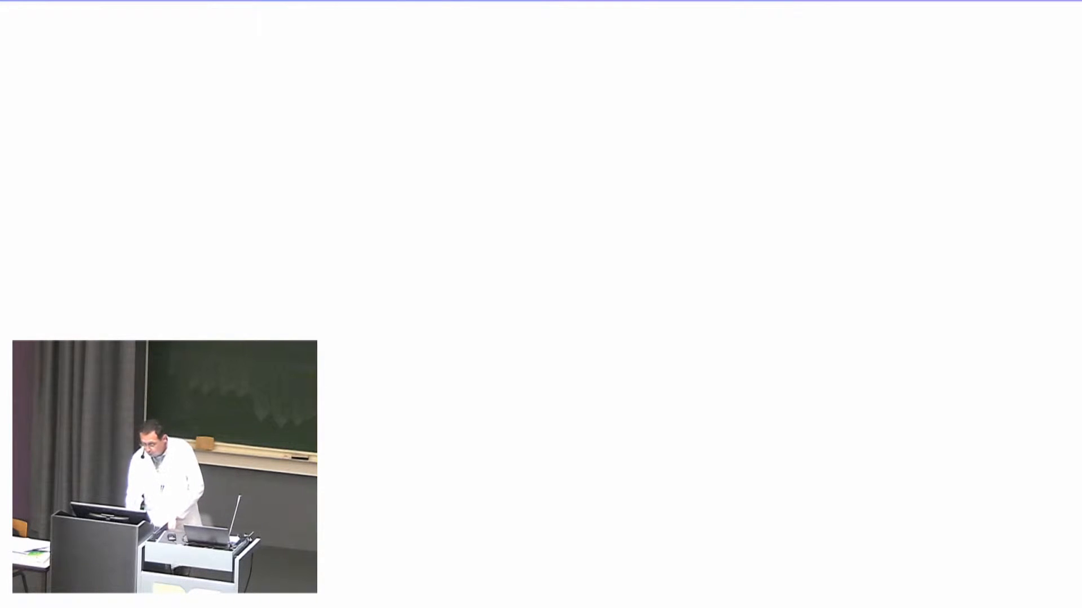
Write the title LCAO and underline it
type("LCAO")
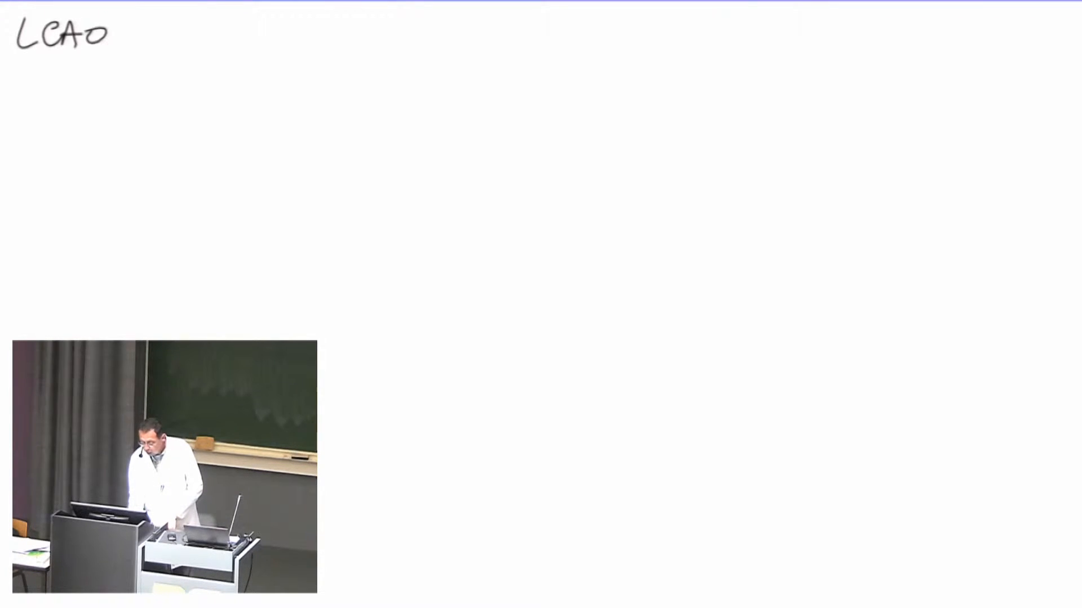
left_click_drag(14, 65, 104, 66)
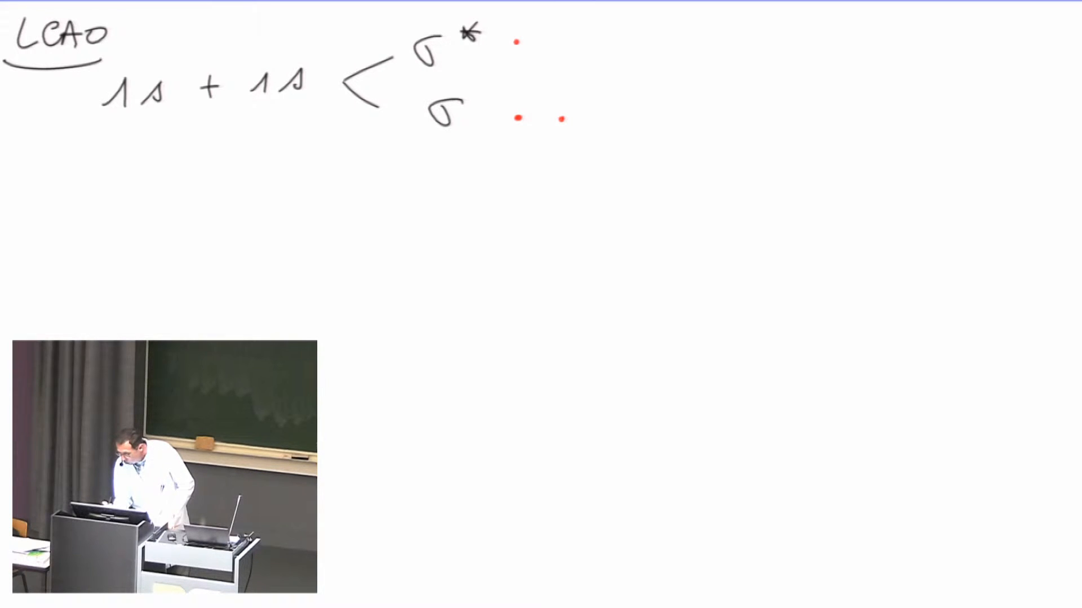
In green ink, sketch electron clouds around the σ and σ* dots and label σ as LIANT
left_click(555, 43)
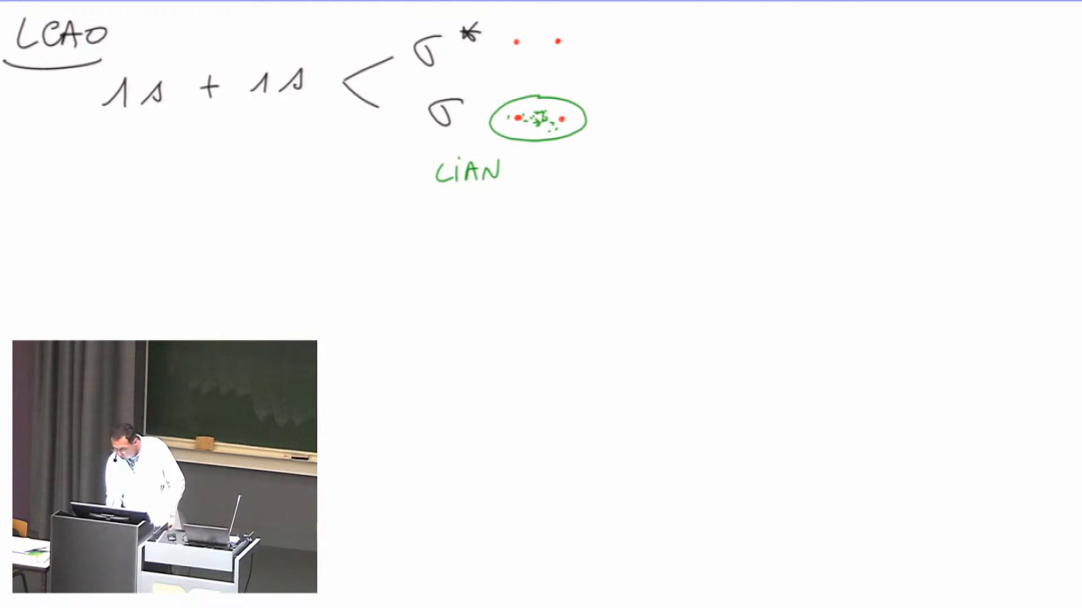
type("T")
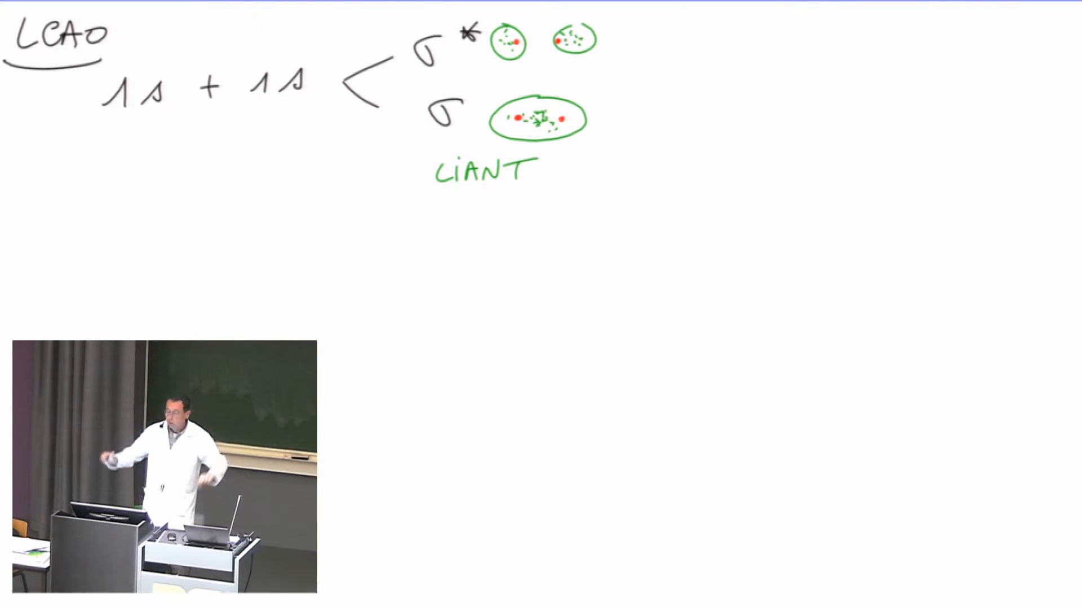
left_click(425, 76)
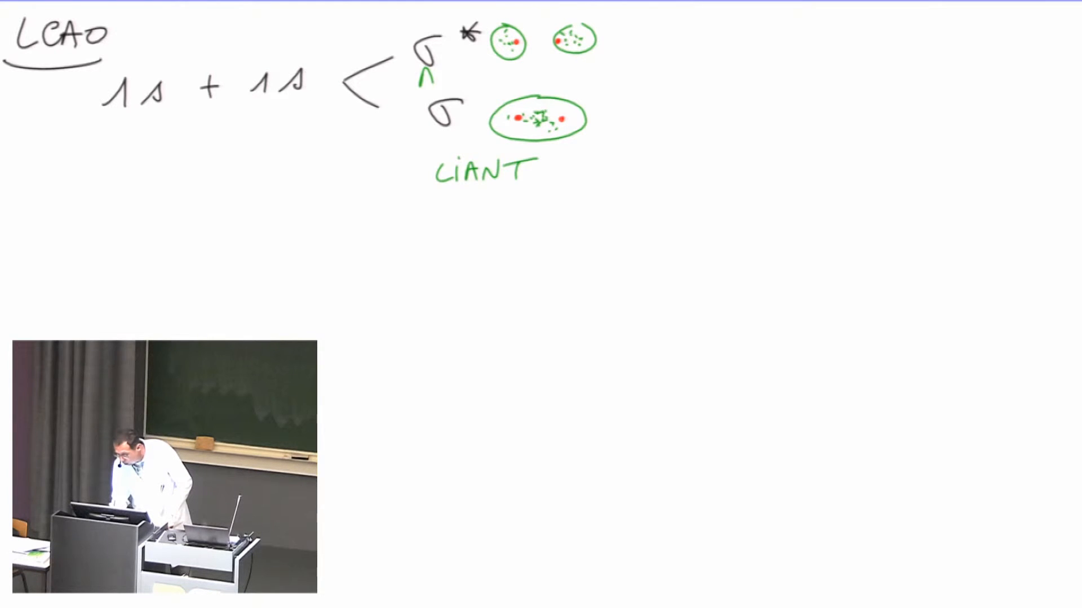
Write ANTILIANT in green under the σ* orbital
type("ANTI LI")
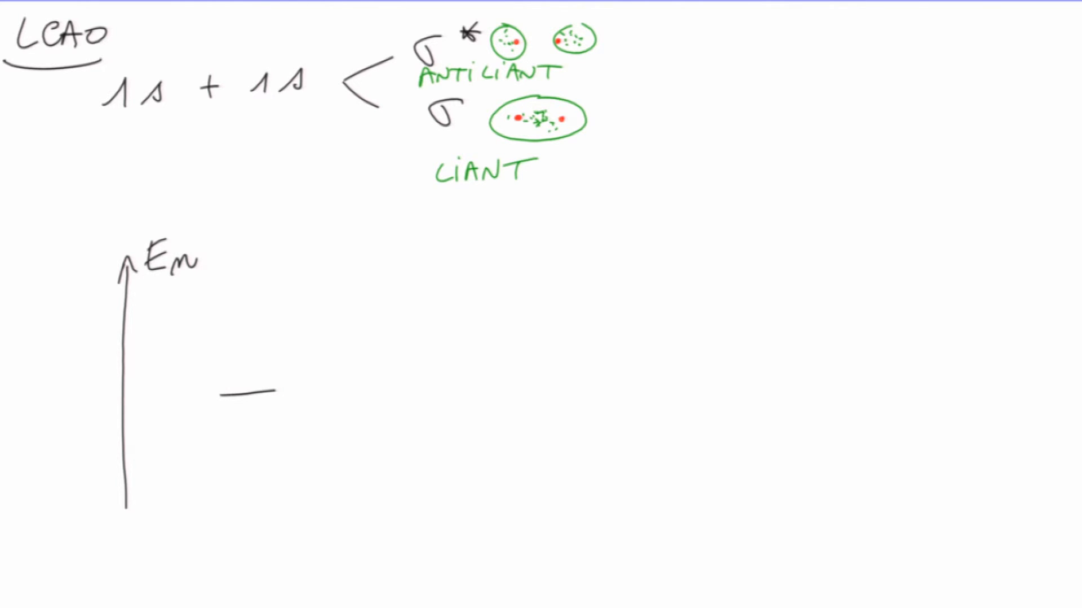
Label the first energy level 1s beside the Em axis
type("1s")
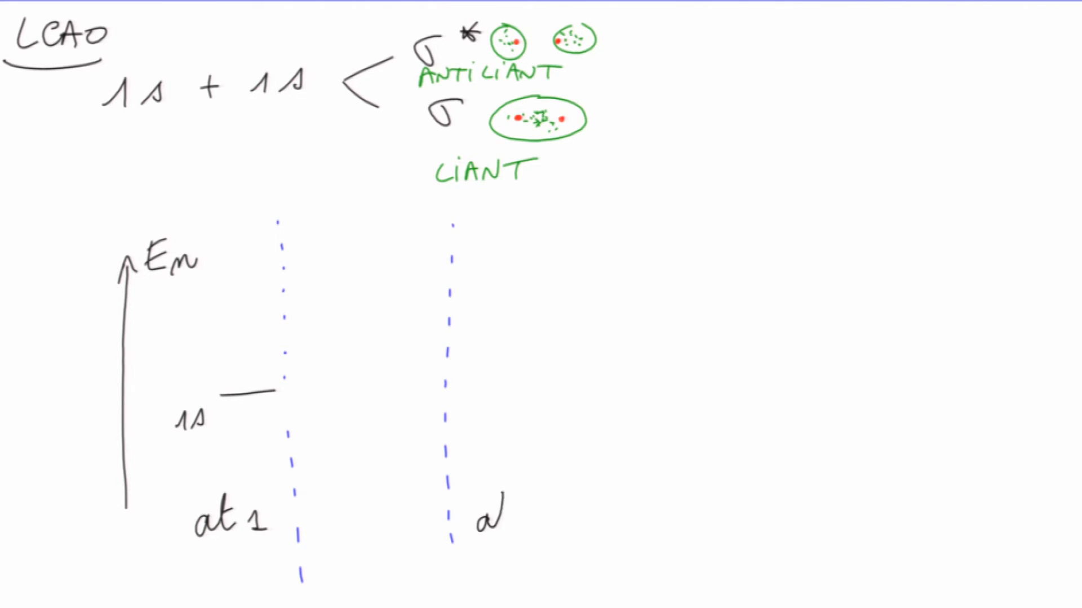
Write at₂ on the right to mark atom 2's column
type("at₂")
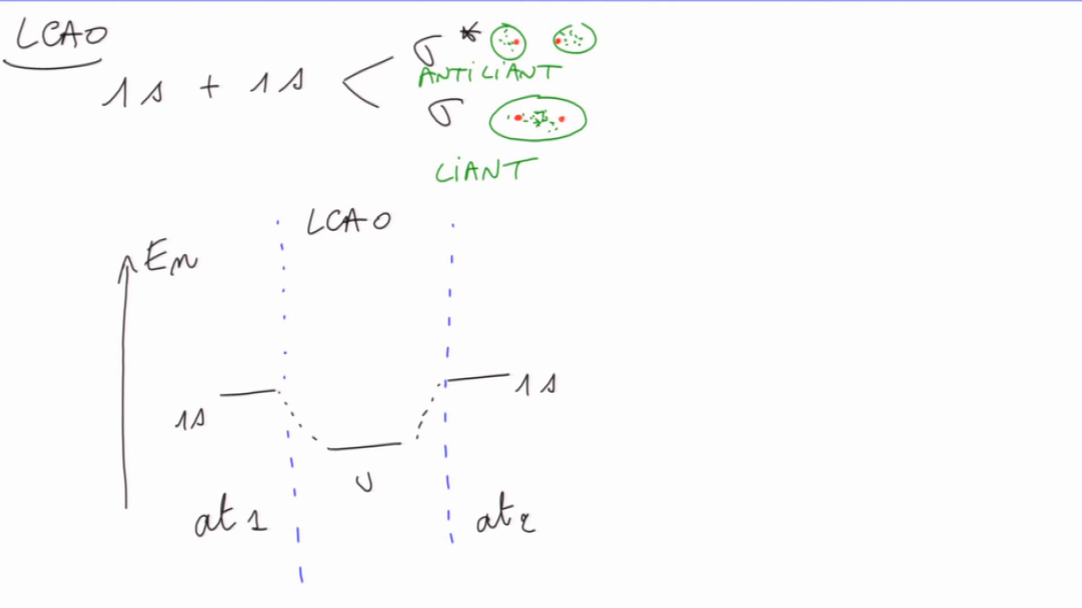
Label the lower and upper combined levels in the LCAO column with σ
type("σ")
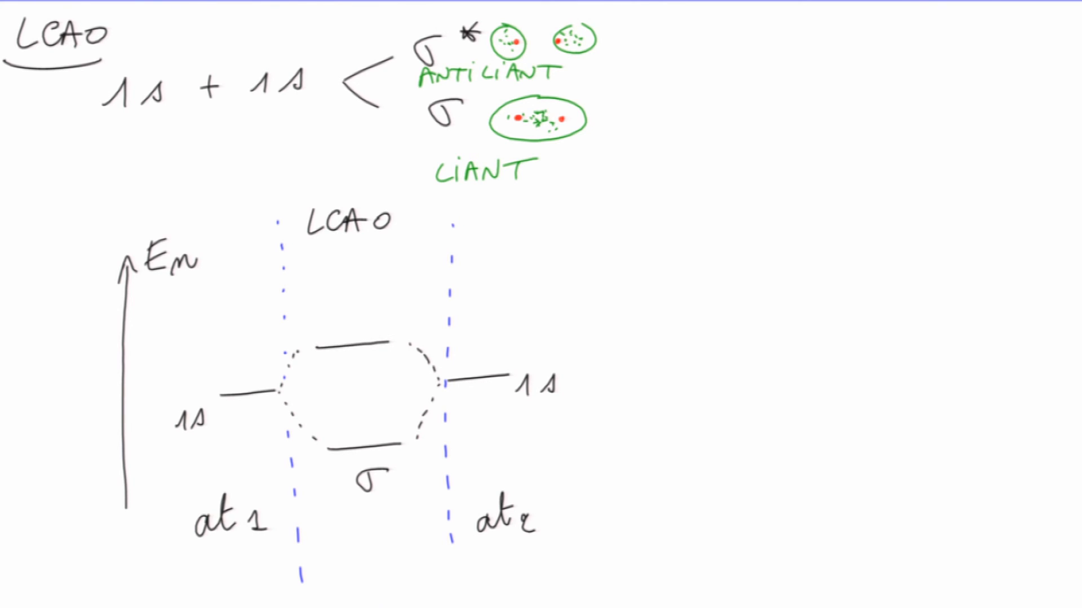
type("σ")
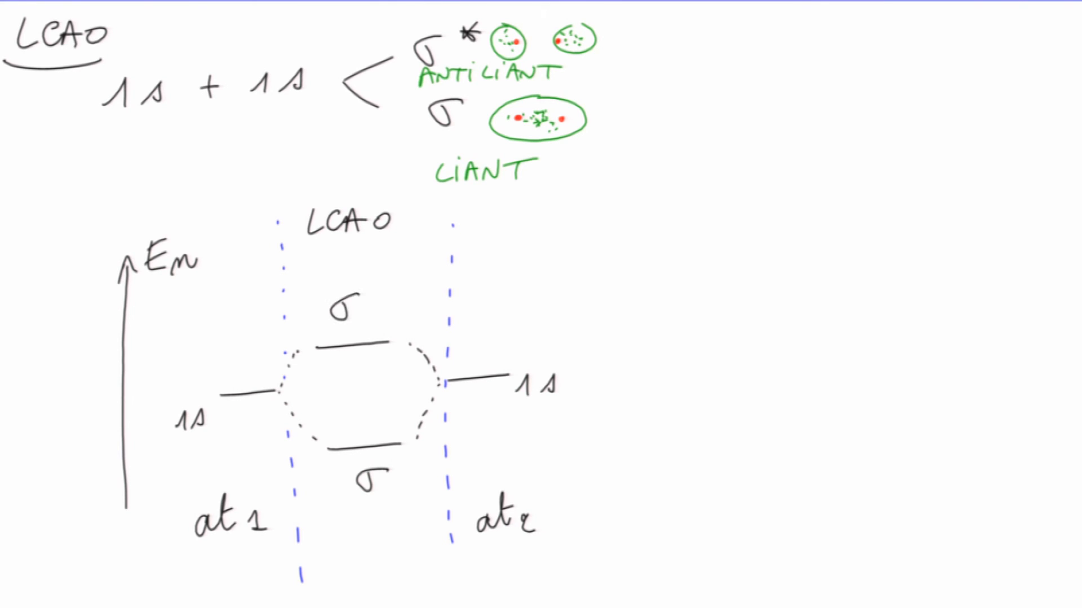